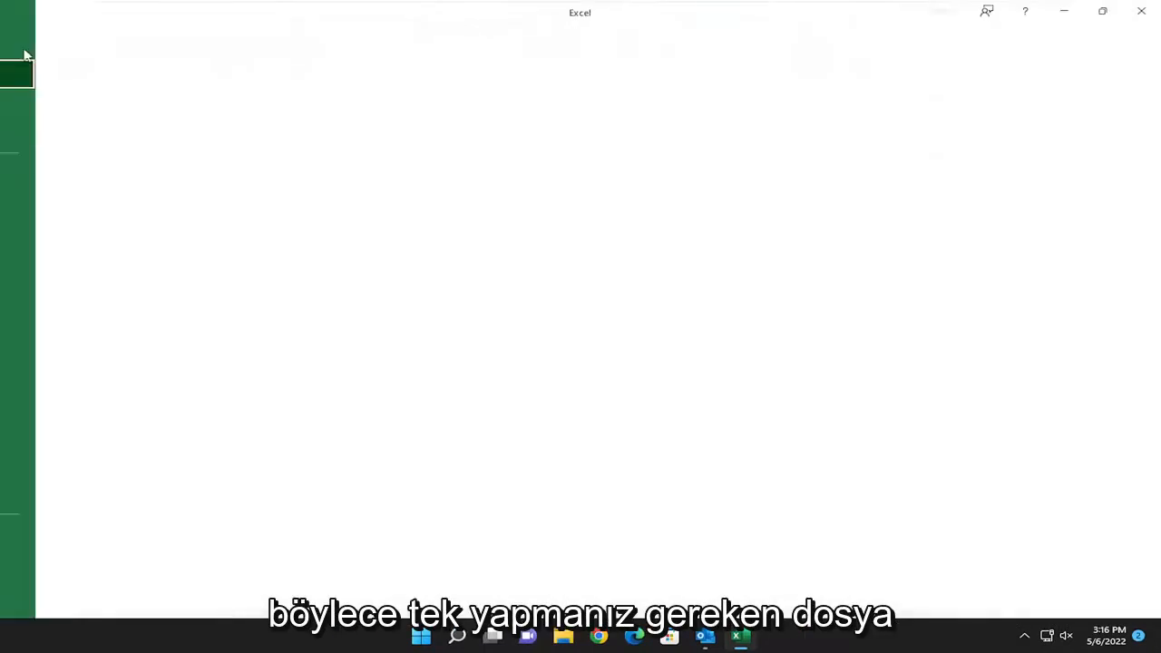
Open Excel Options from the File backstage, landing on General settings
click(16, 73)
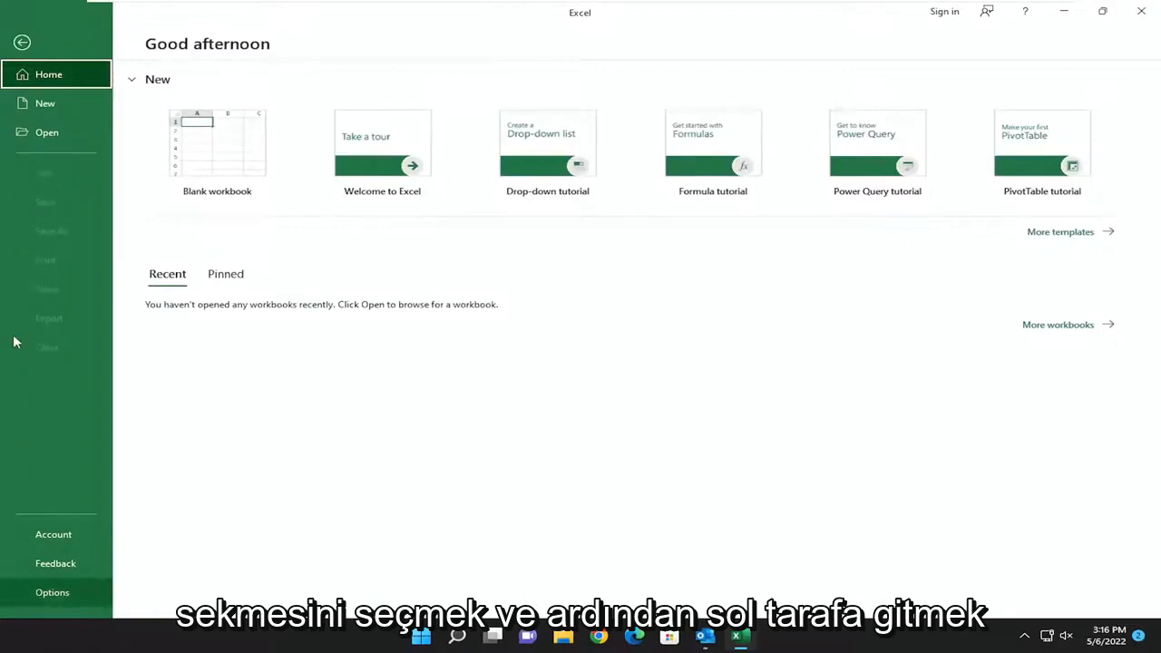
click(51, 592)
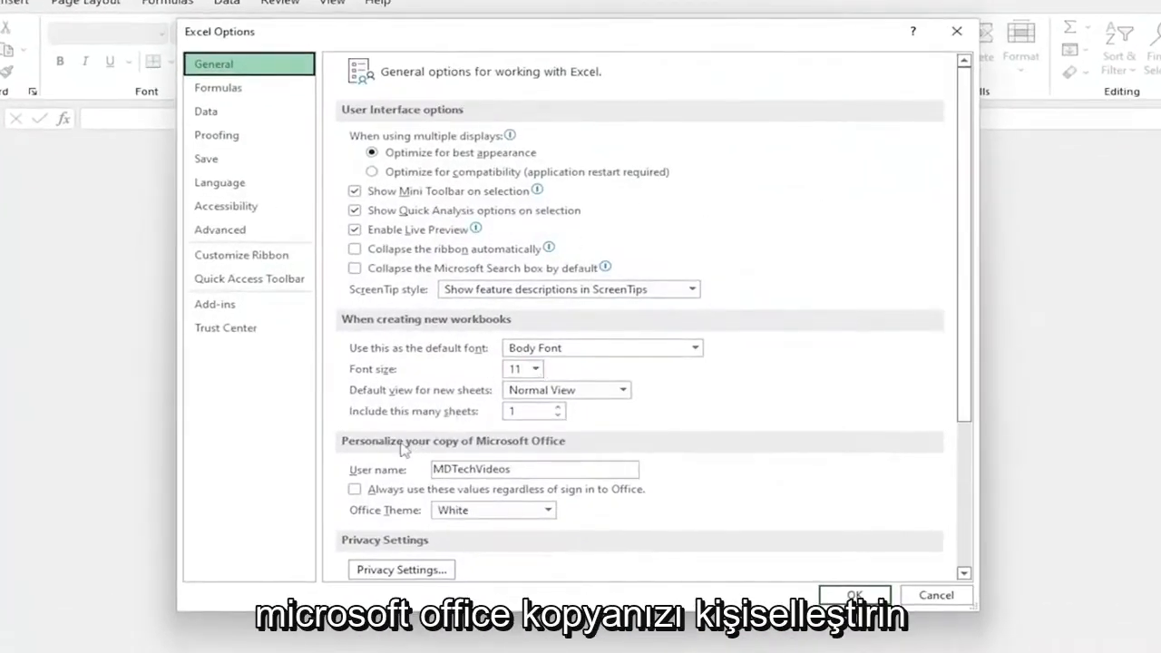
mouse_move(540, 453)
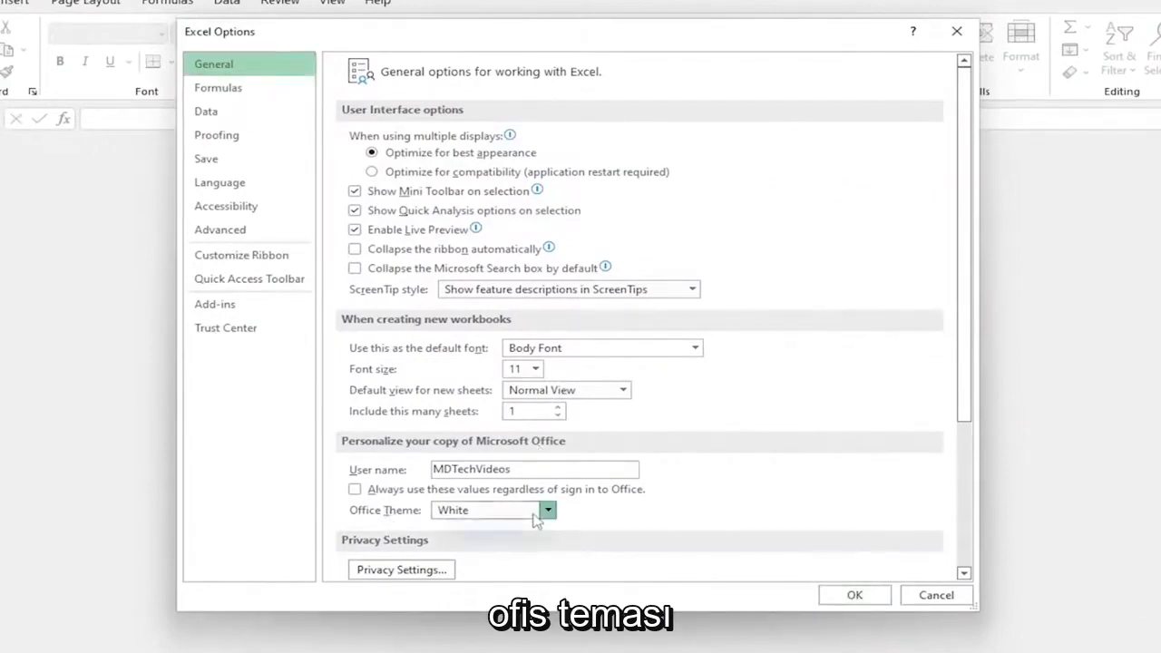
Switch the Office Theme dropdown from White to Black
click(546, 510)
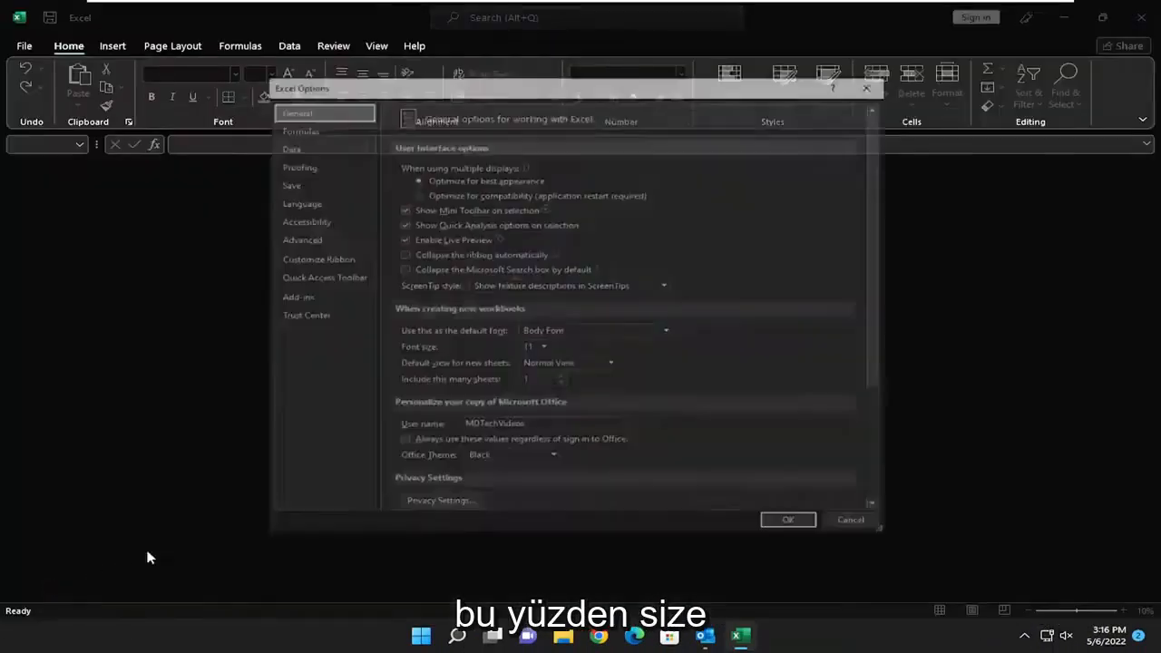
Confirm Excel Options and check the dark Black theme on the Insert and Home ribbons
click(554, 467)
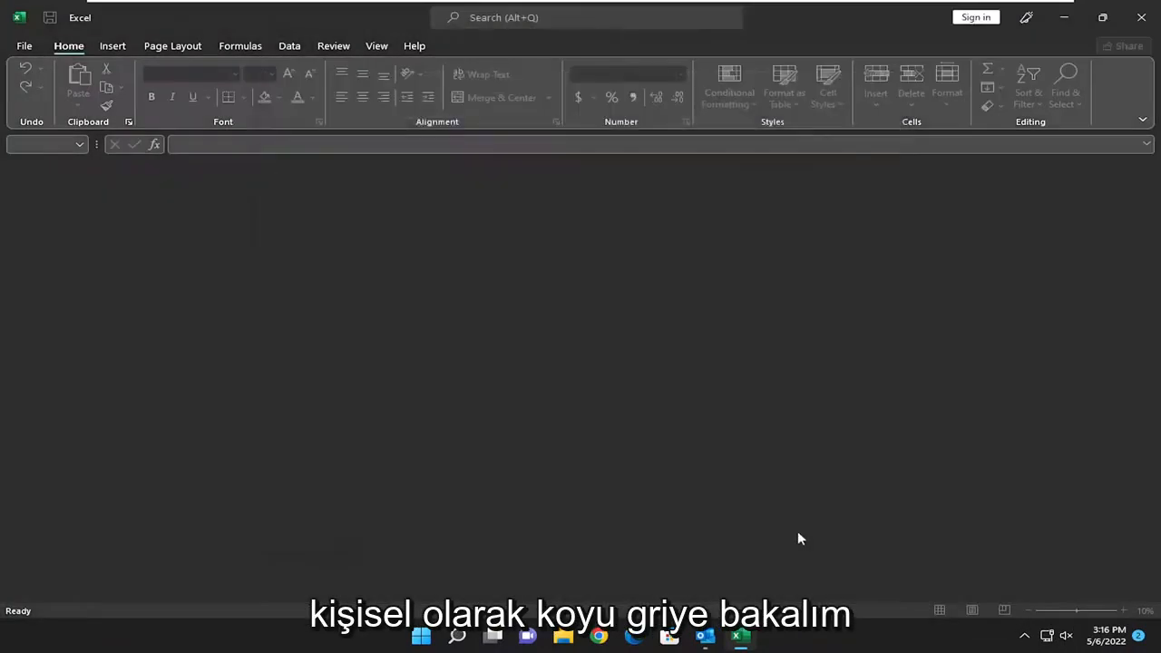
mouse_move(606, 353)
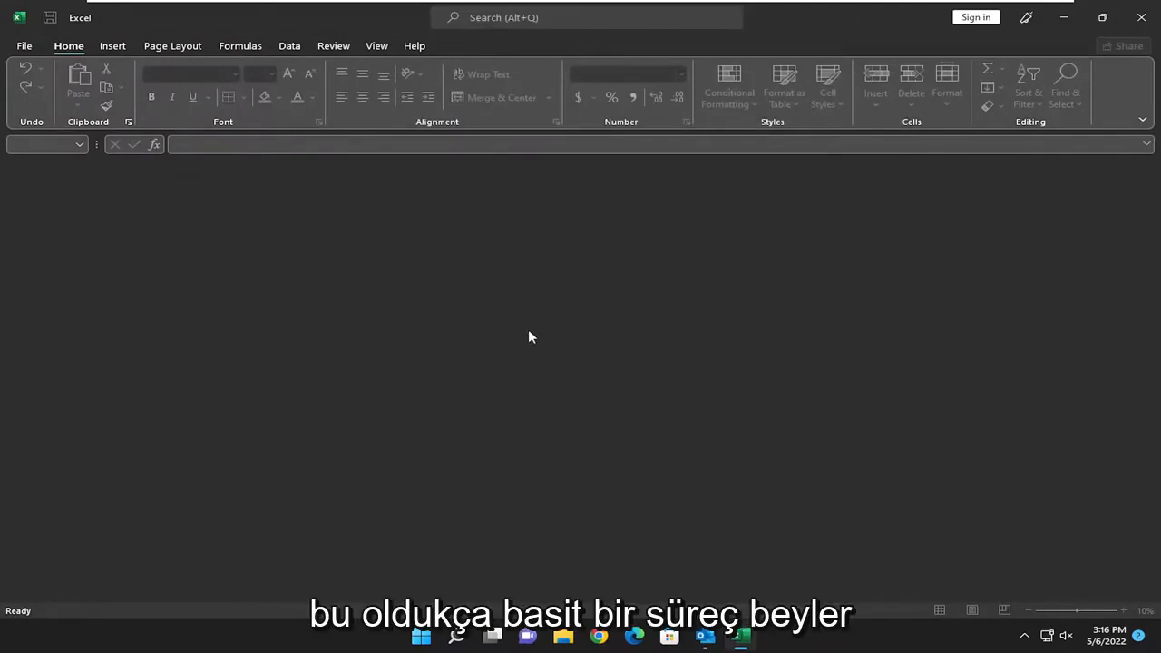
click(112, 45)
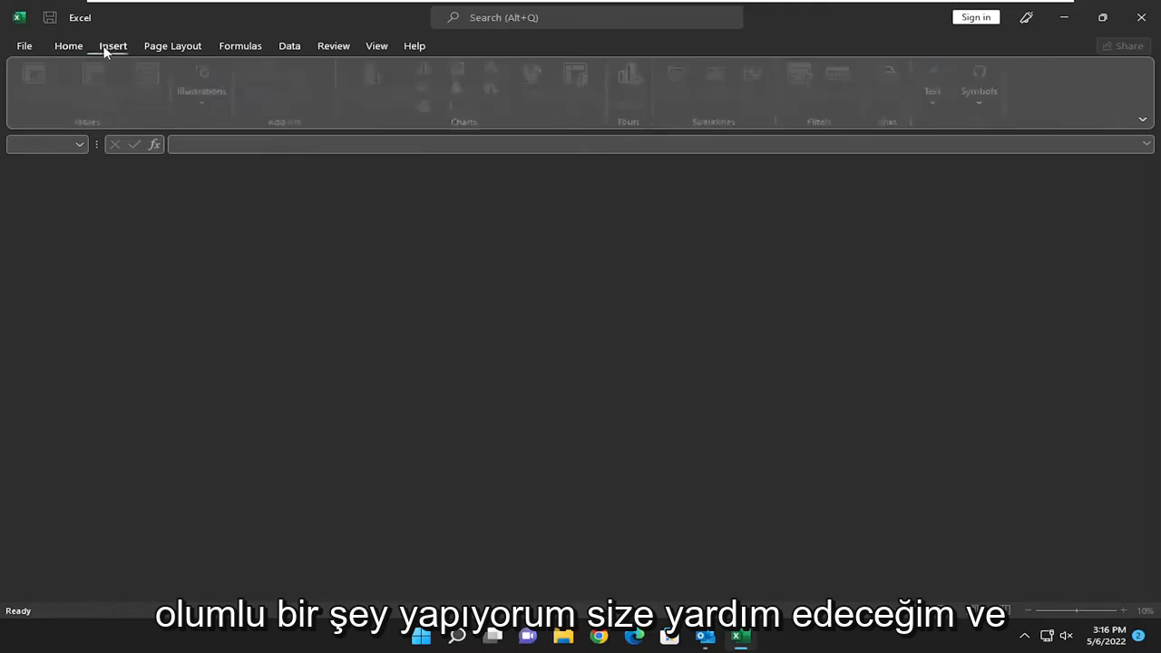
click(68, 46)
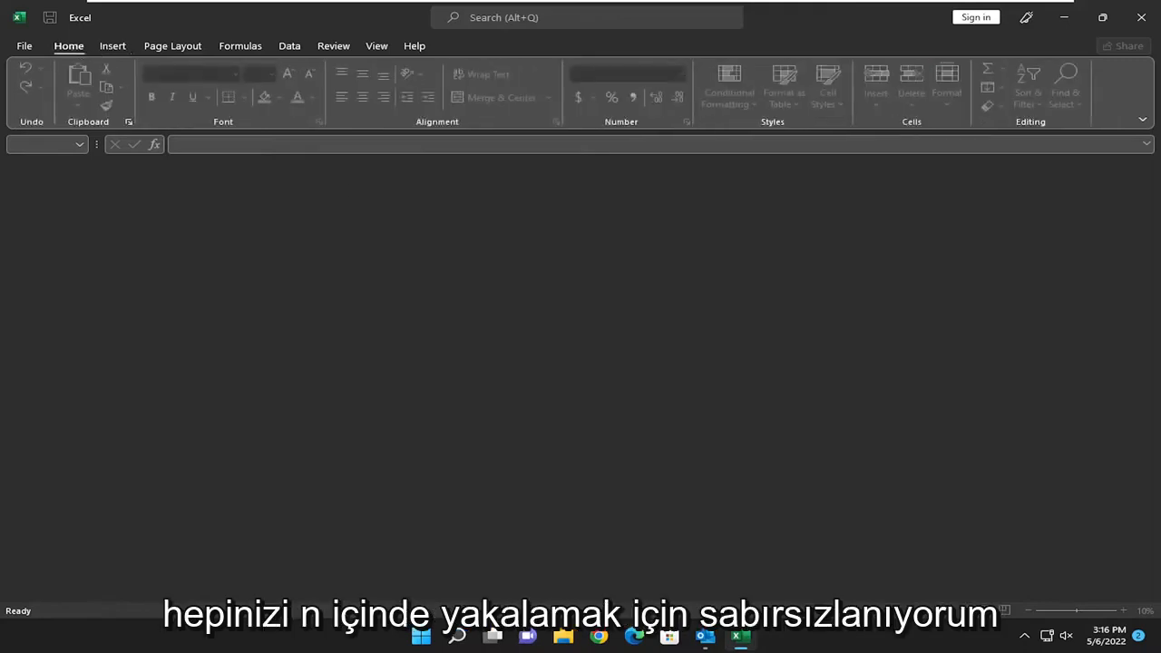